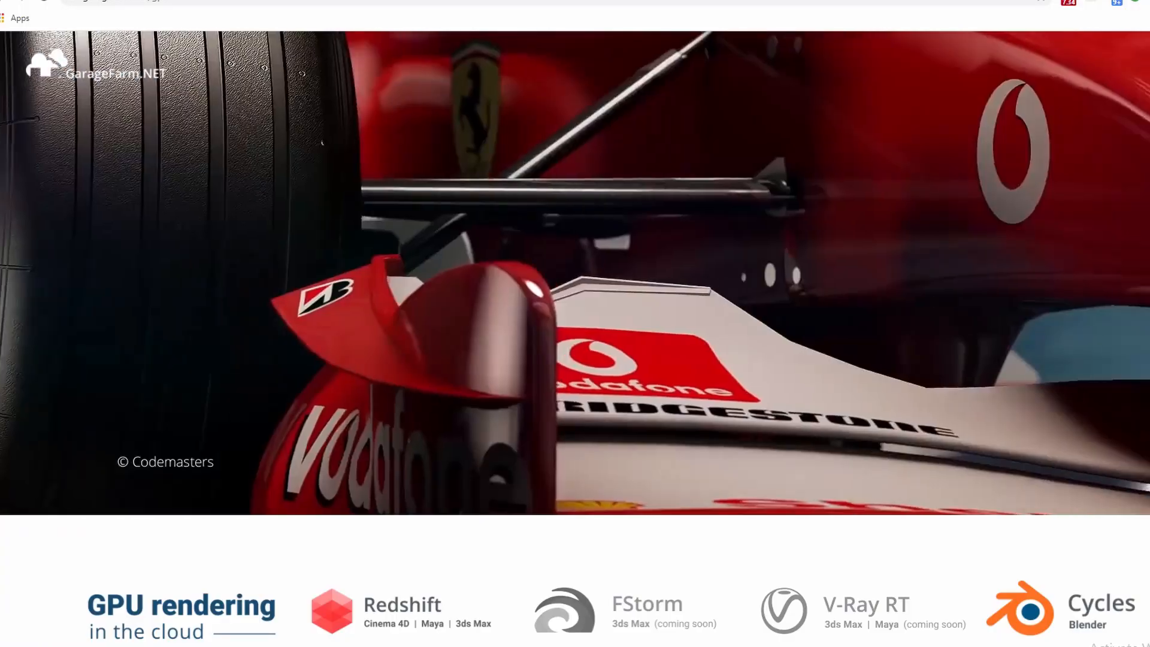
Scroll the GarageFarm.NET homepage past the intro and features to the supported plugins list.
{"action": "scroll", "scroll_direction": "down", "scroll_amount": 3}
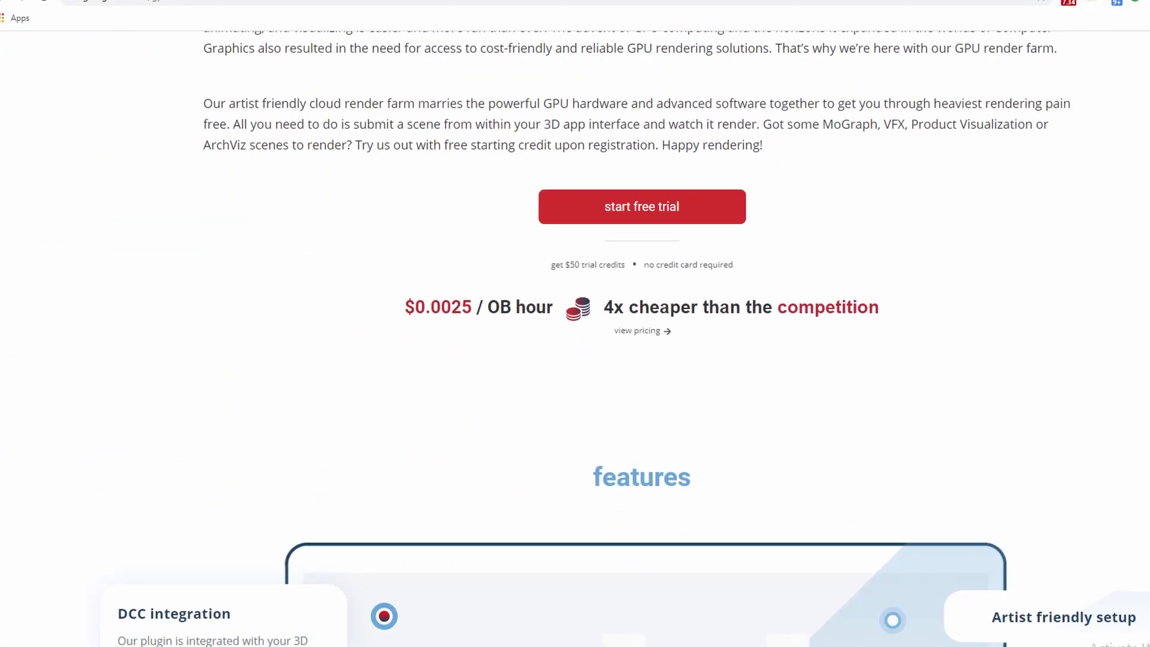
{"action": "scroll", "scroll_direction": "down", "scroll_amount": 3}
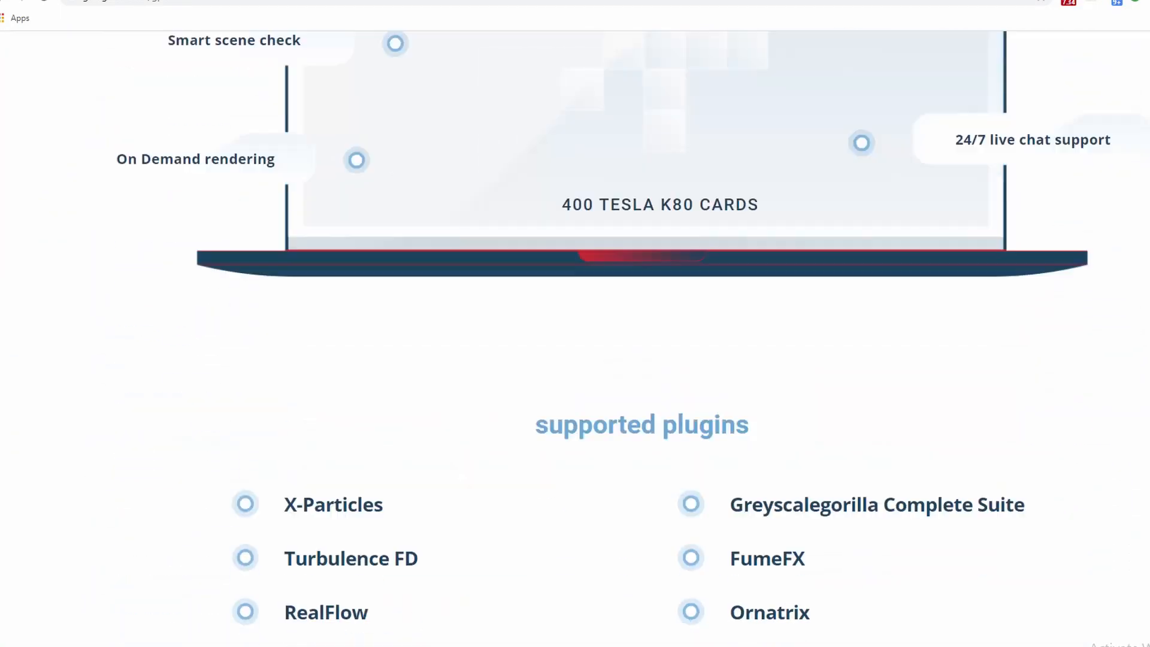
{"action": "scroll", "scroll_direction": "down", "scroll_amount": 3}
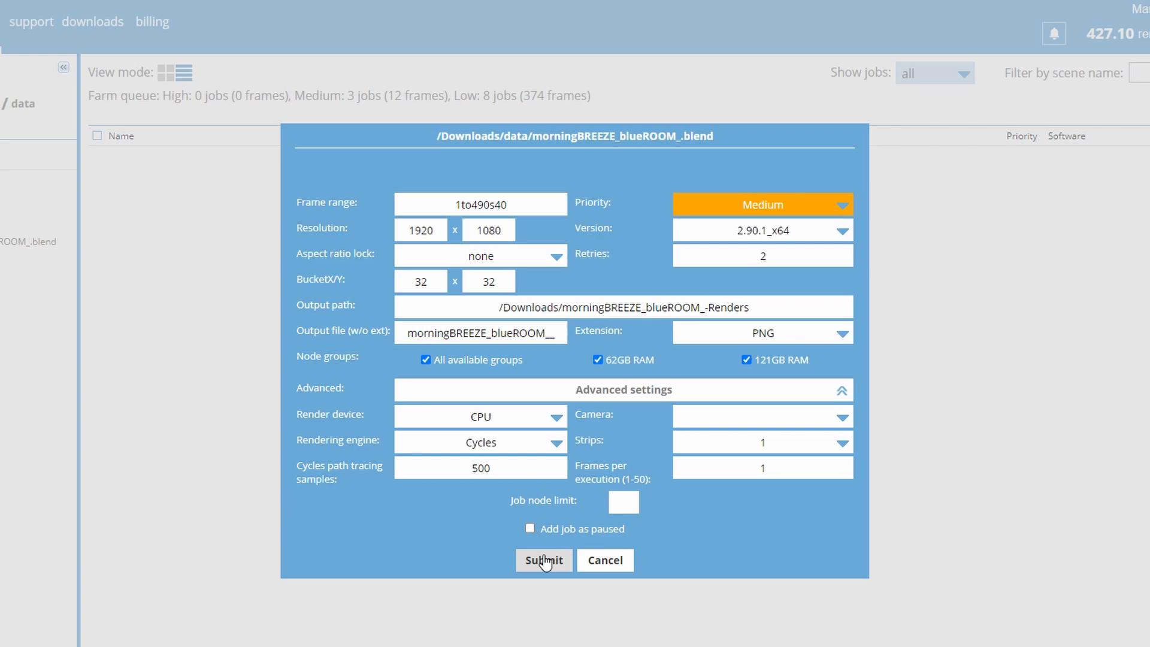
Submit the blueROOM CPU job, then resubmit it as a GPU clone over frames 1to490.
{"action": "left_click", "coordinate": [543, 560]}
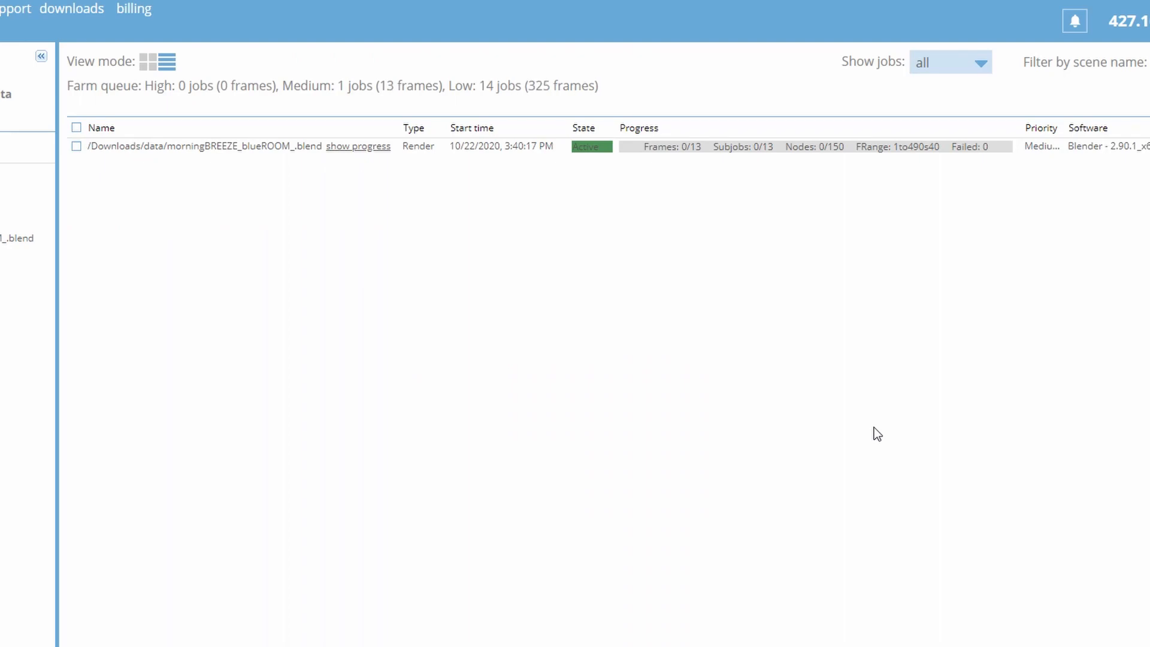
{"action": "right_click", "coordinate": [205, 175]}
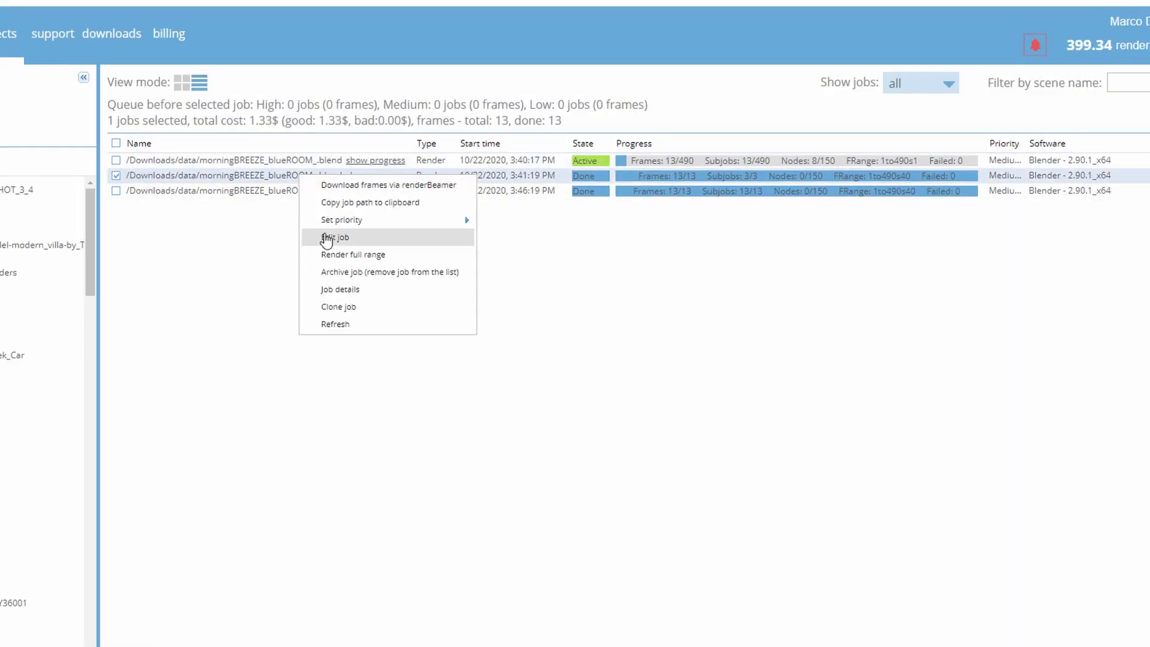
{"action": "left_click", "coordinate": [336, 237]}
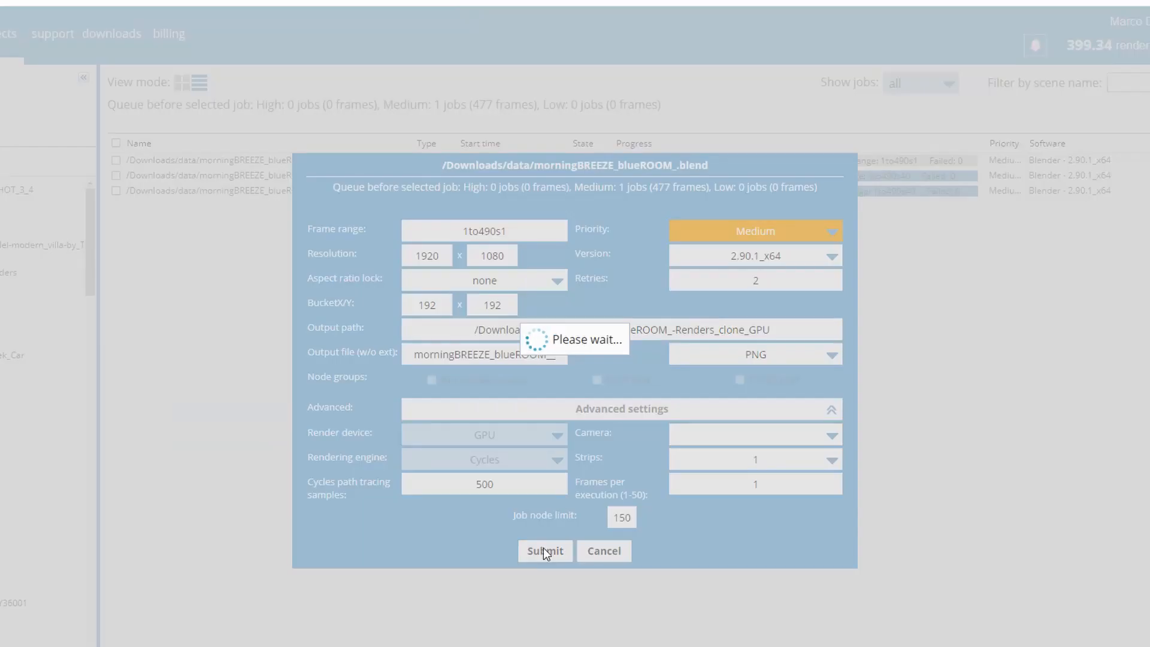
{"action": "left_click", "coordinate": [544, 551]}
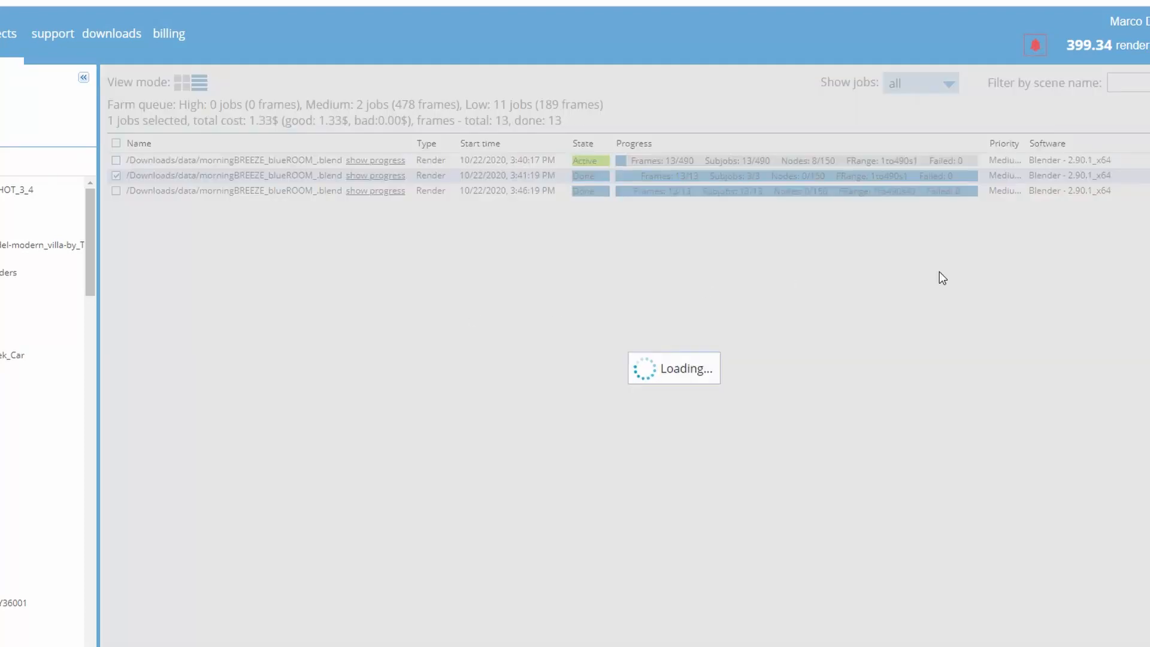